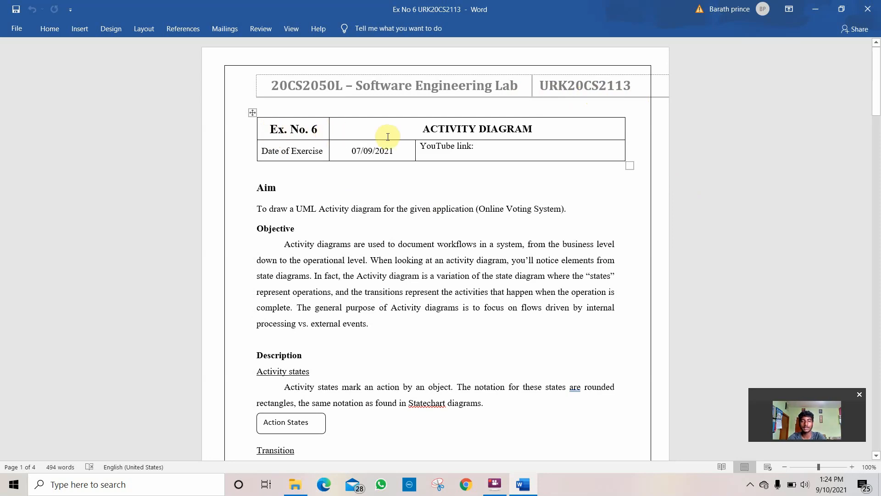
mouse_move(273, 125)
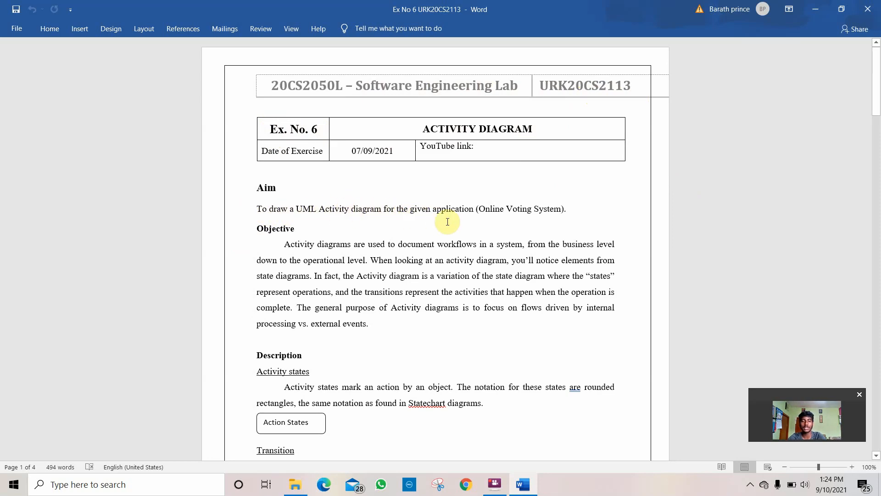
mouse_move(857, 130)
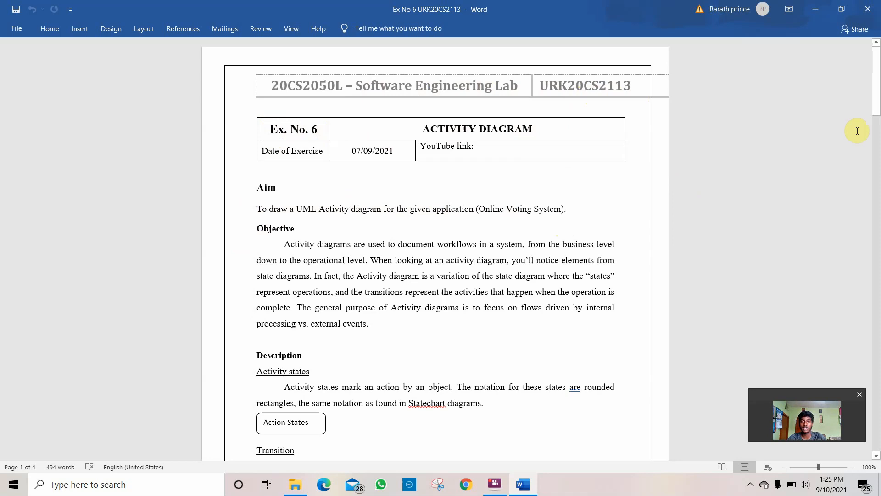
- Scroll page 1 past the Activity states notes to the Transition and Swimlane descriptions
scroll("down", 3)
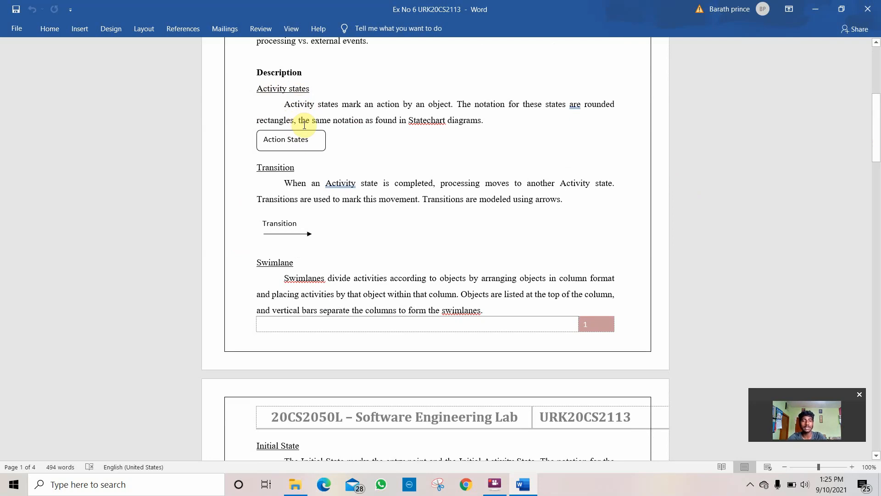
mouse_move(450, 110)
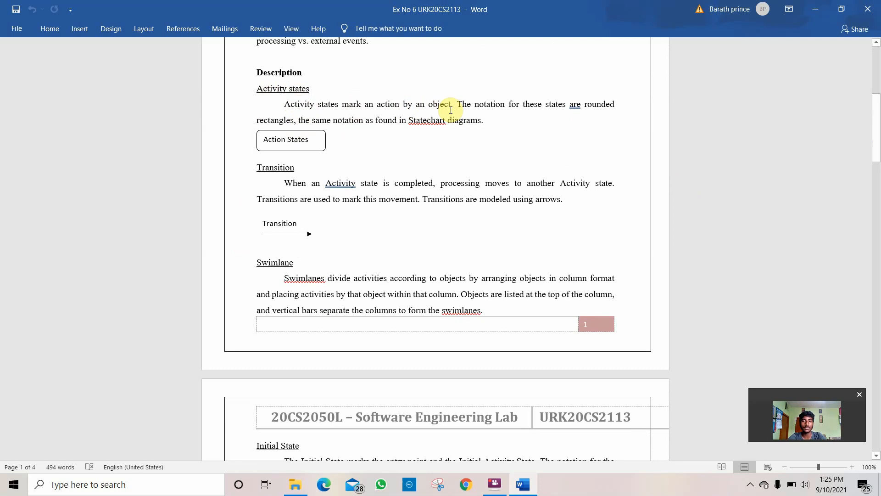
mouse_move(578, 110)
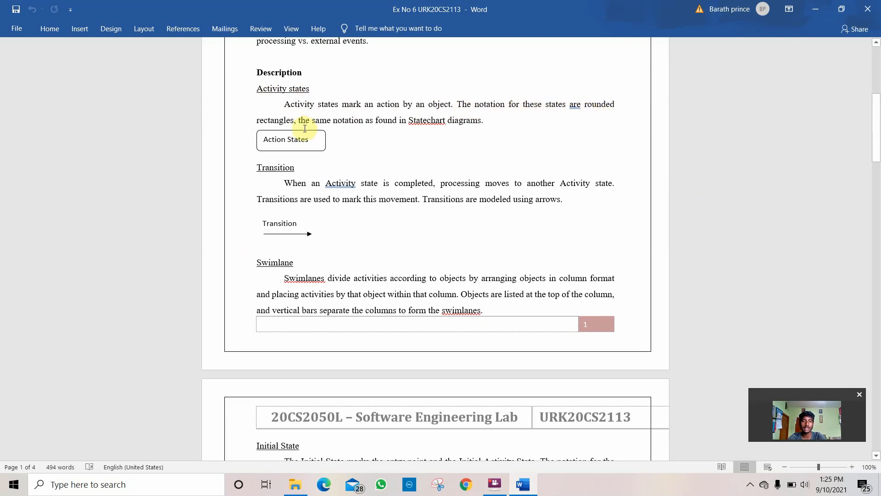
mouse_move(435, 132)
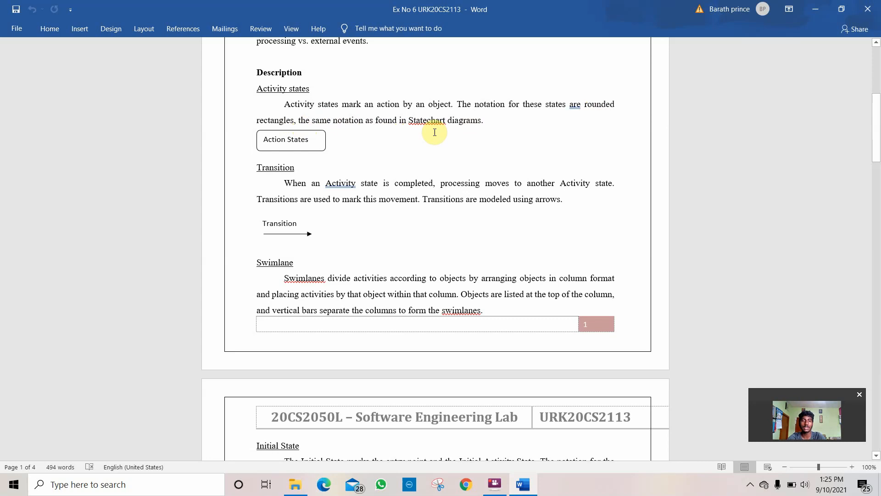
mouse_move(283, 222)
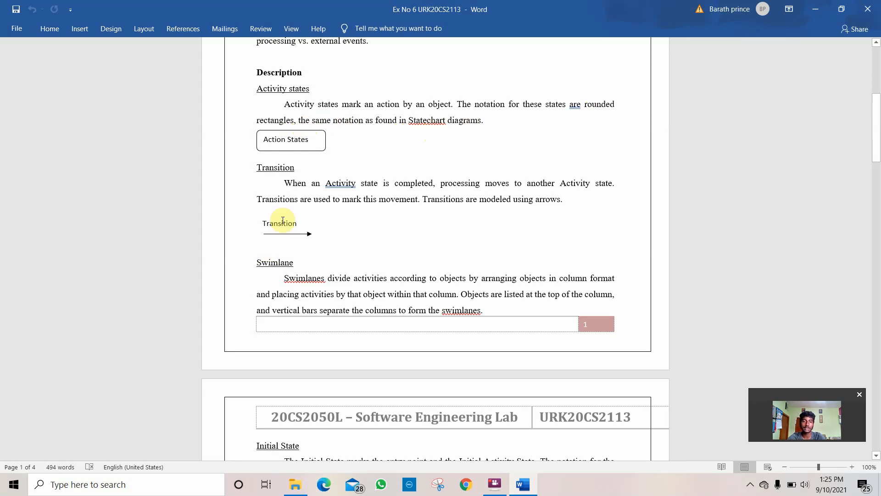
mouse_move(340, 209)
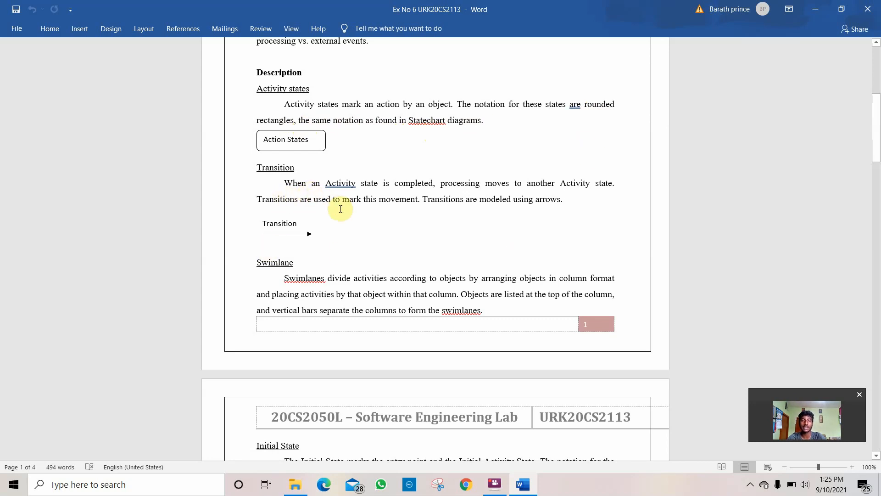
mouse_move(314, 118)
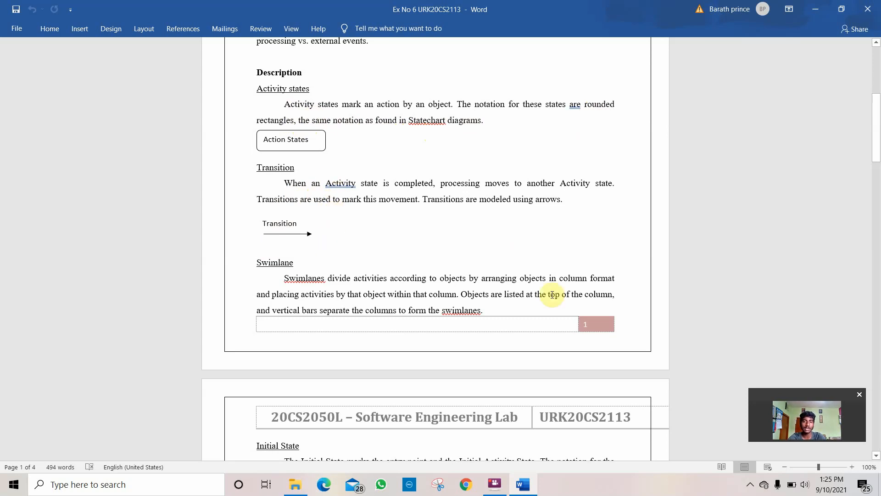
- Scroll to page 2's Initial State and Final State notes with their circle symbols
scroll("down", 3)
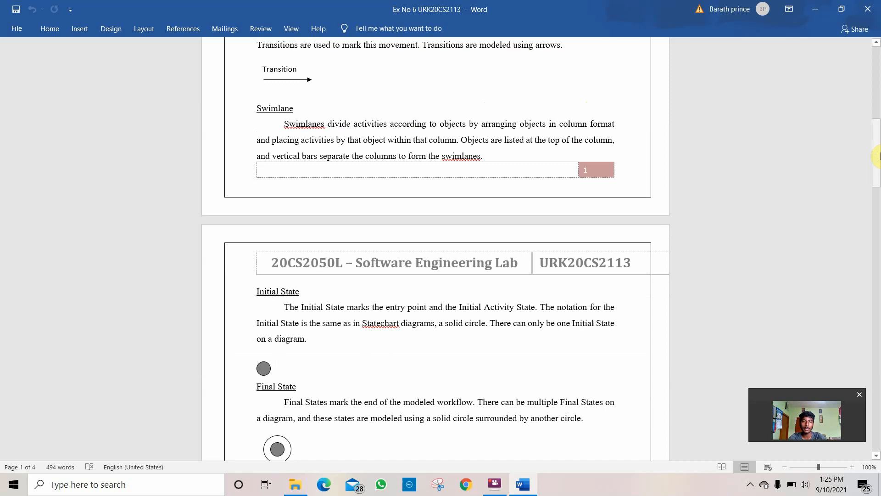
double_click(450, 123)
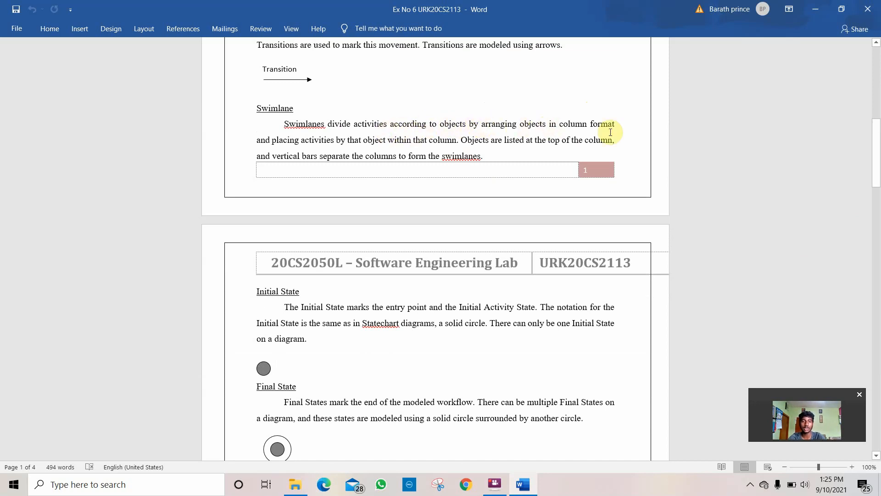
mouse_move(358, 143)
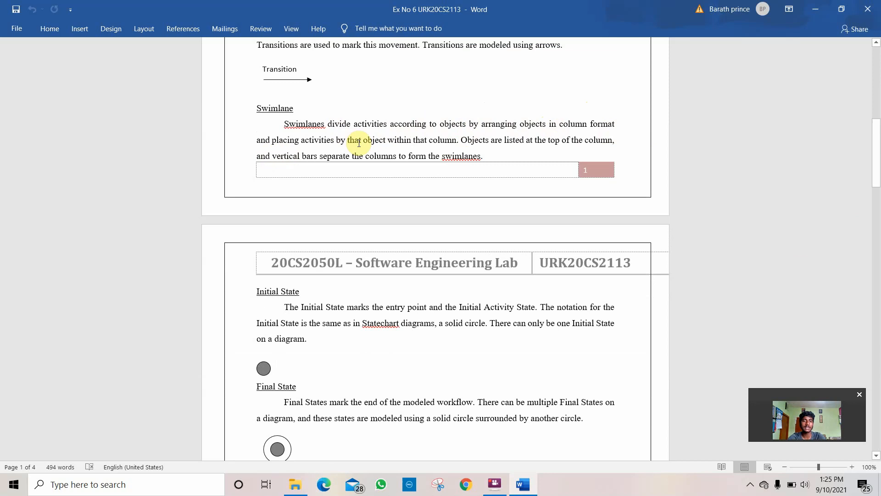
mouse_move(413, 143)
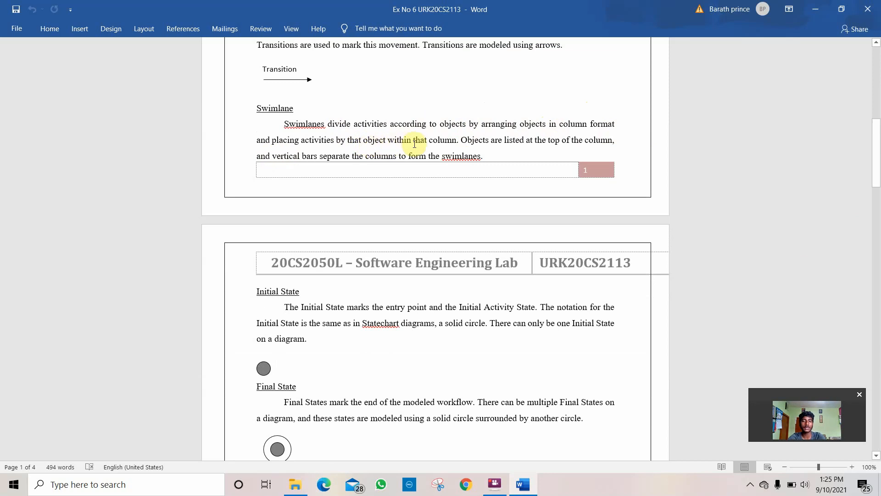
mouse_move(493, 136)
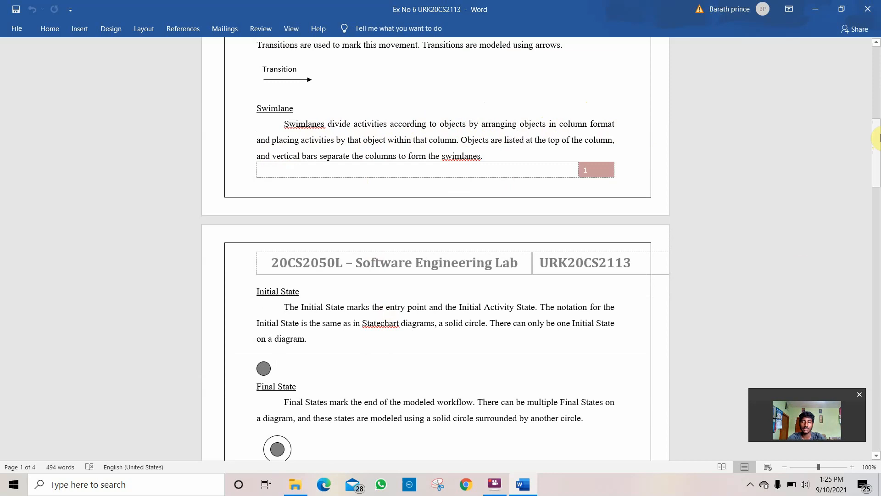
- Scroll to the Synchronization Bar note and the Scenario of the application paragraph
scroll("down", 3)
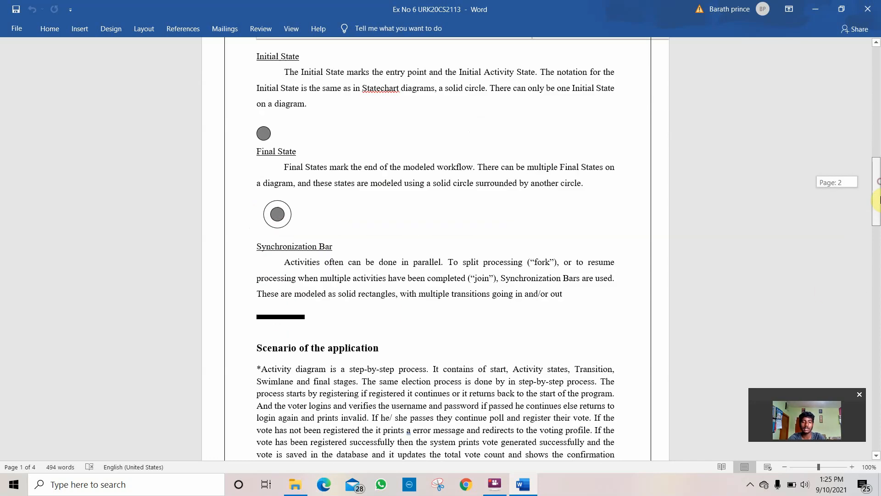
scroll("down", 3)
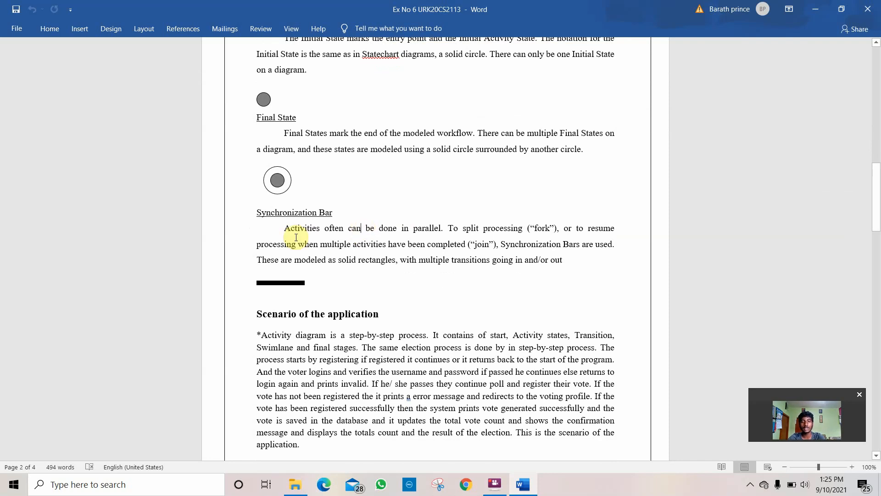
mouse_move(382, 246)
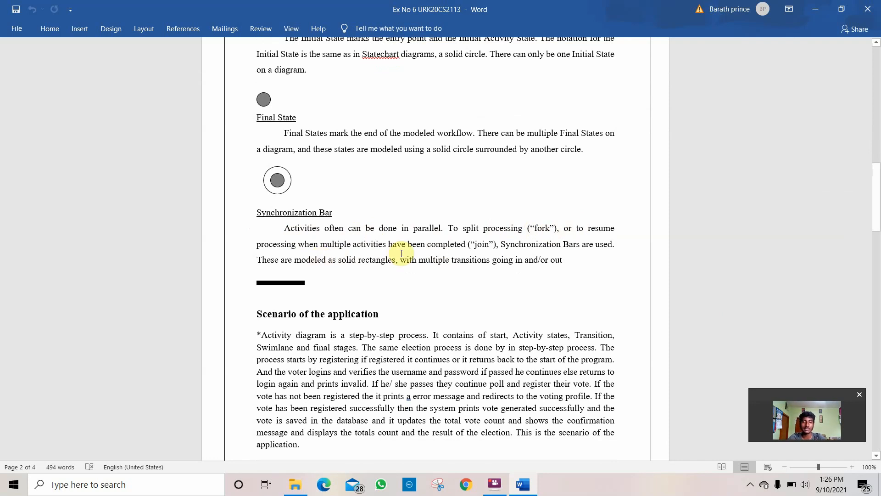
mouse_move(281, 290)
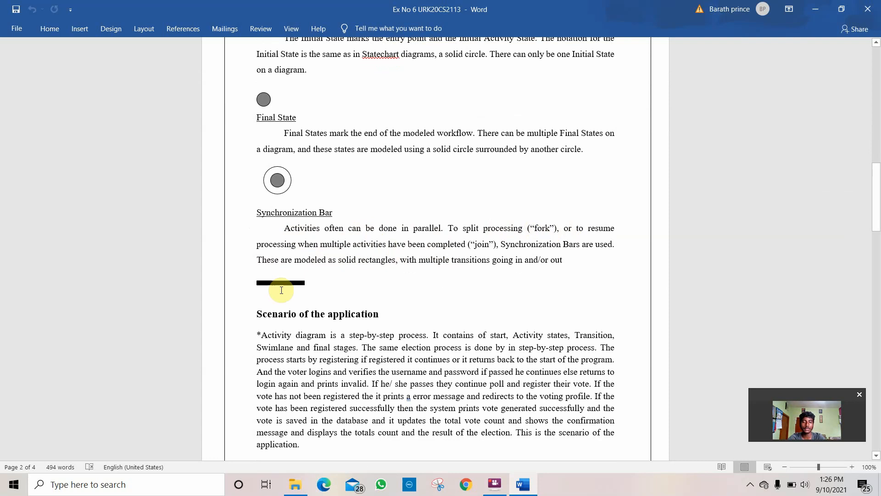
mouse_move(341, 271)
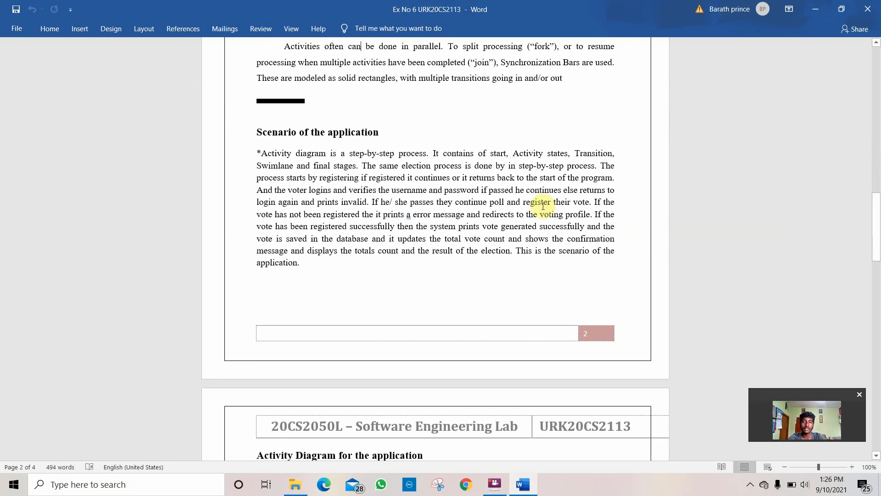
scroll("down", 3)
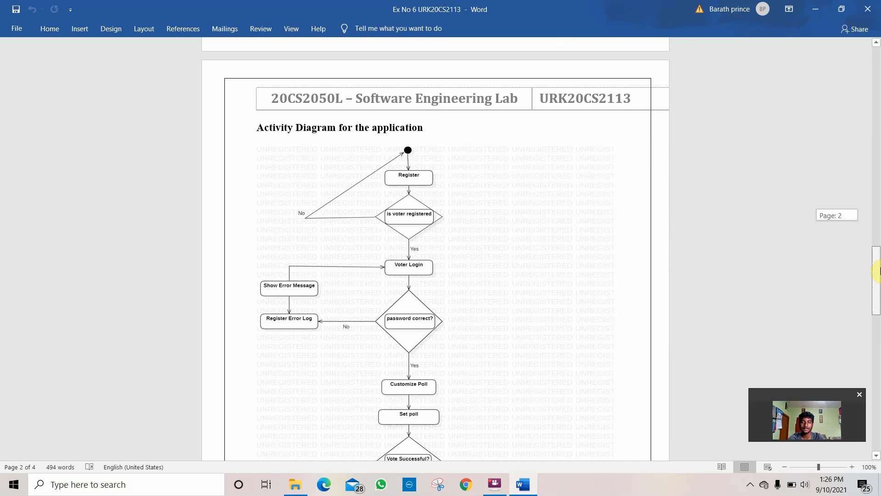
scroll("down", 3)
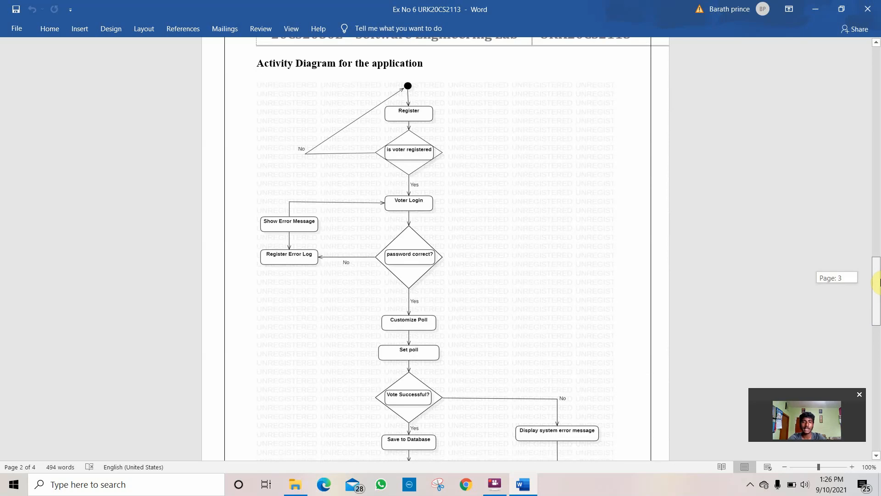
scroll("down", 3)
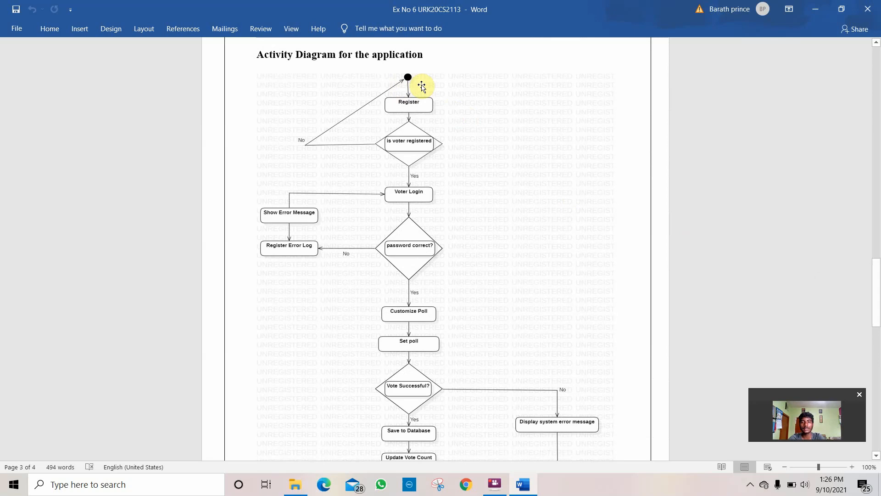
mouse_move(423, 83)
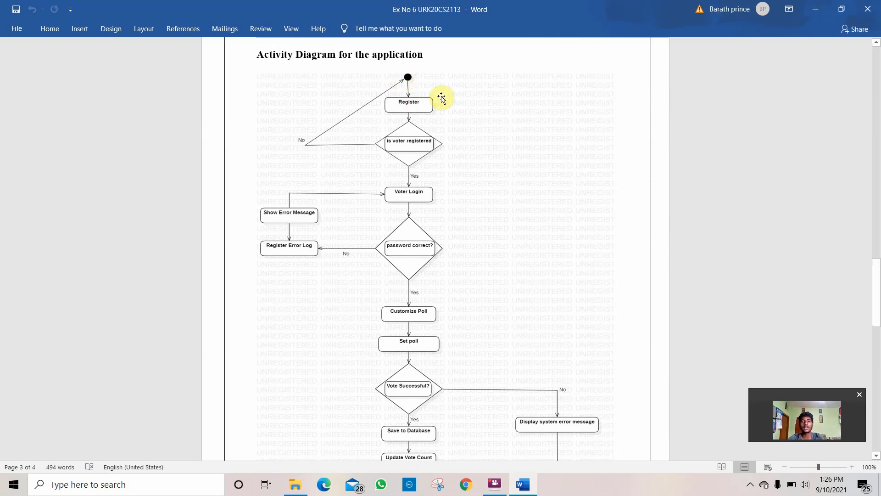
mouse_move(425, 85)
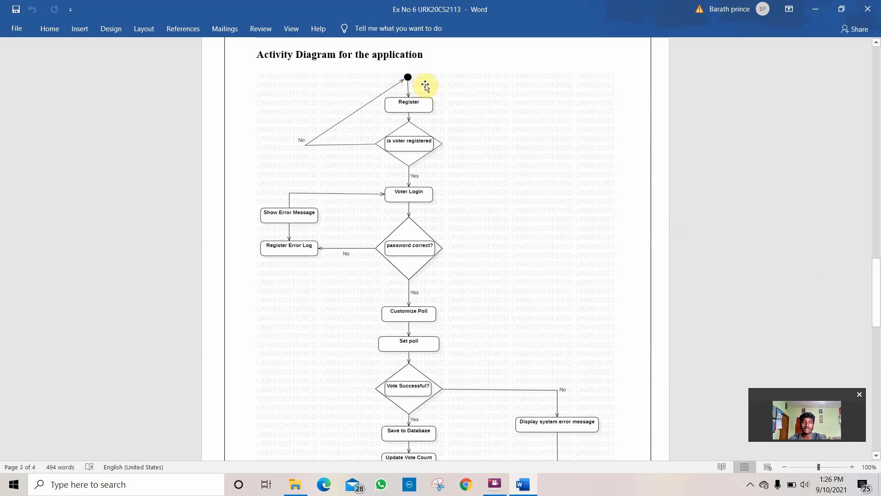
mouse_move(401, 110)
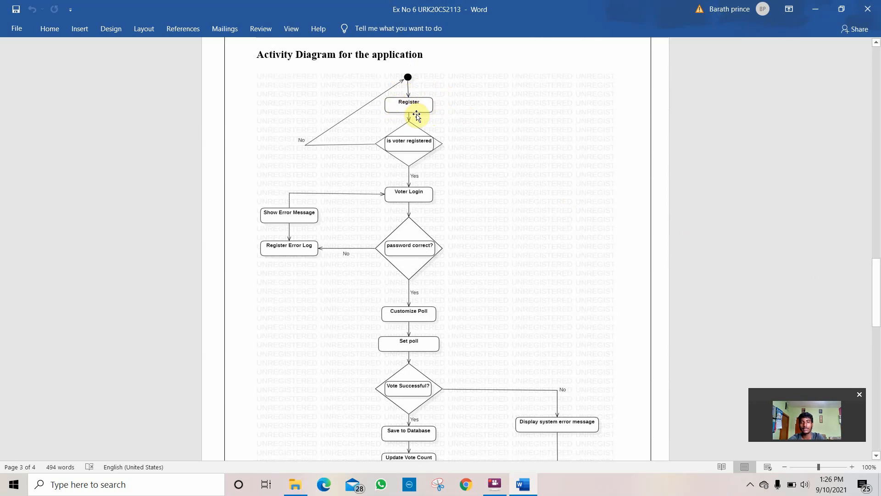
mouse_move(421, 110)
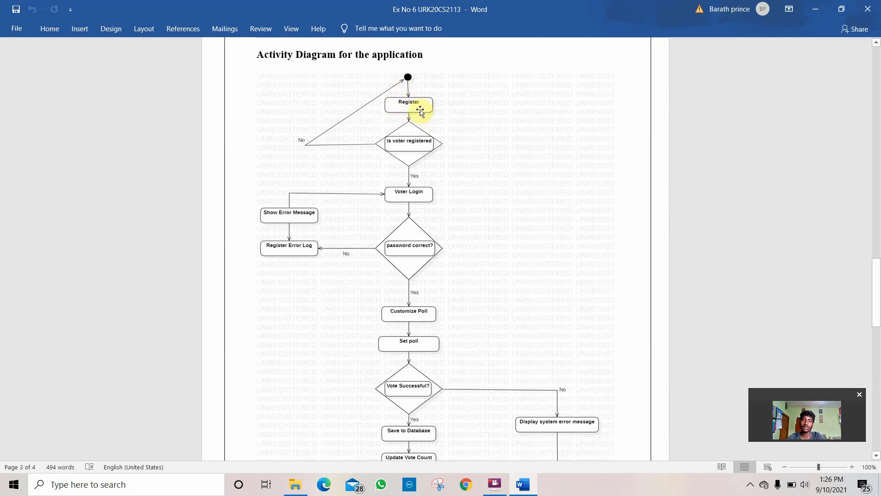
mouse_move(392, 152)
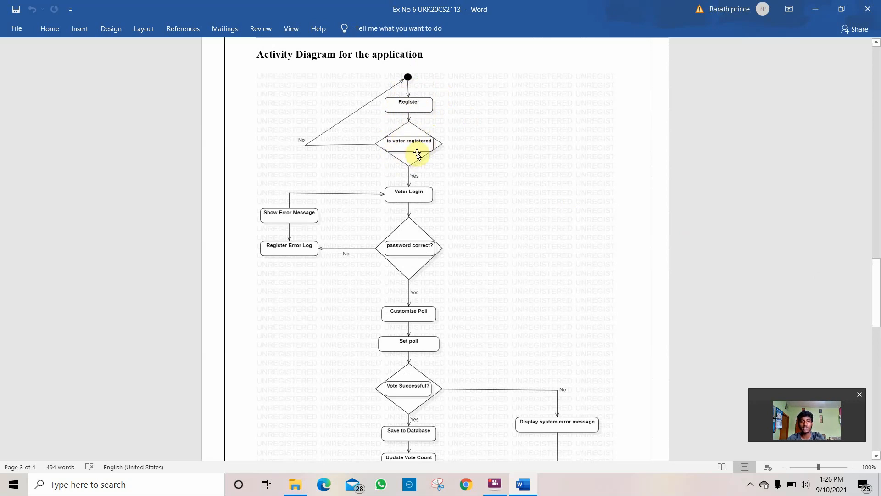
mouse_move(408, 183)
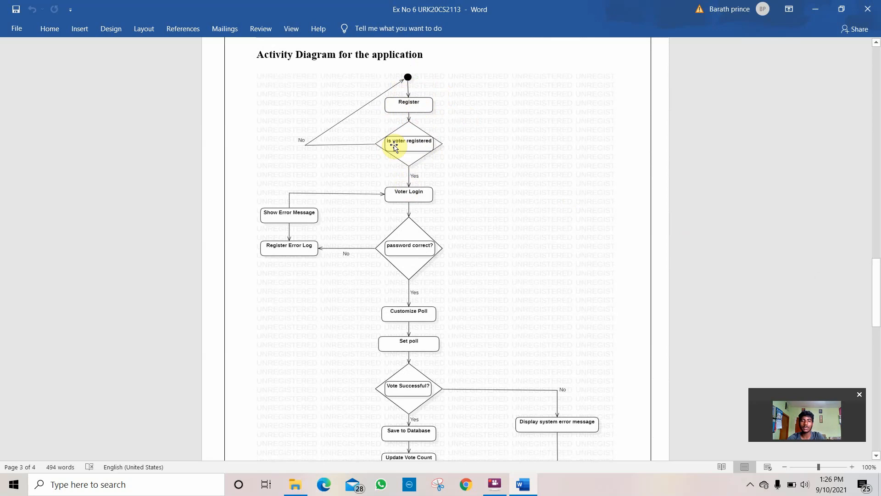
mouse_move(377, 148)
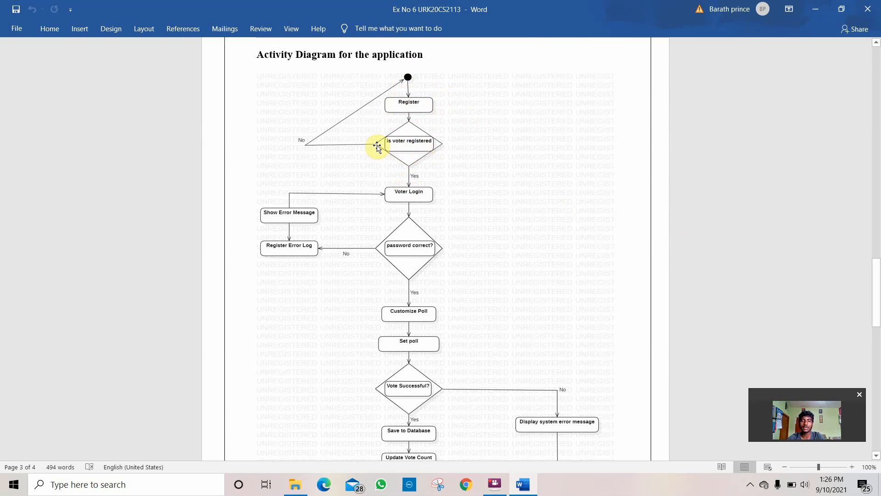
mouse_move(290, 149)
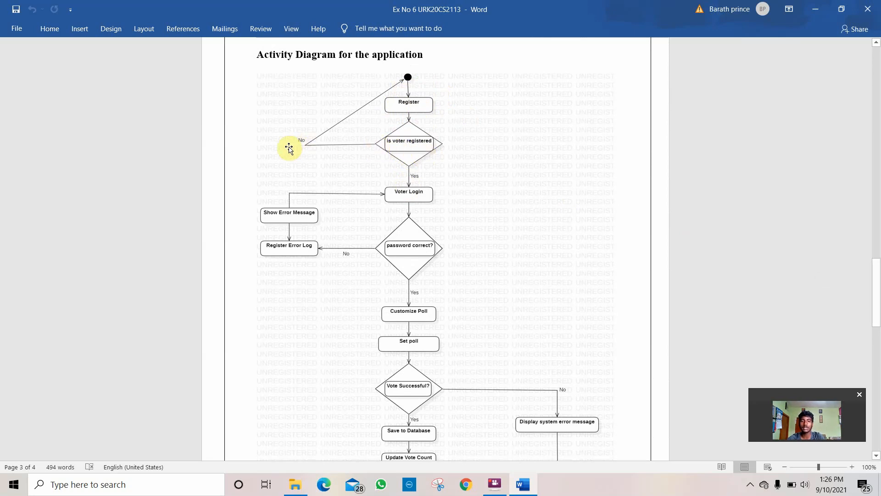
mouse_move(420, 90)
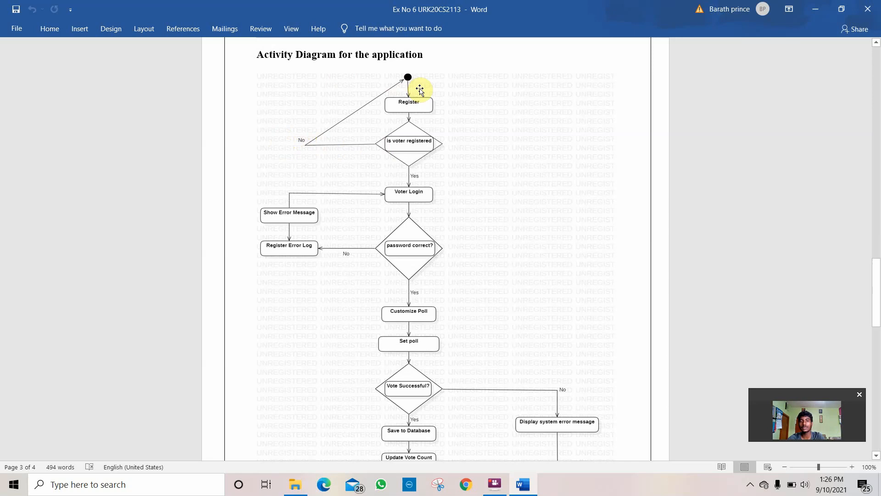
mouse_move(400, 78)
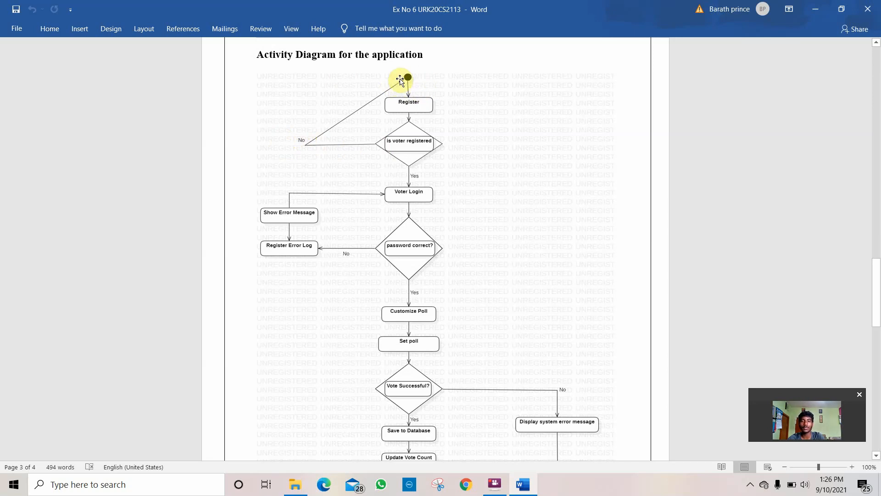
mouse_move(392, 113)
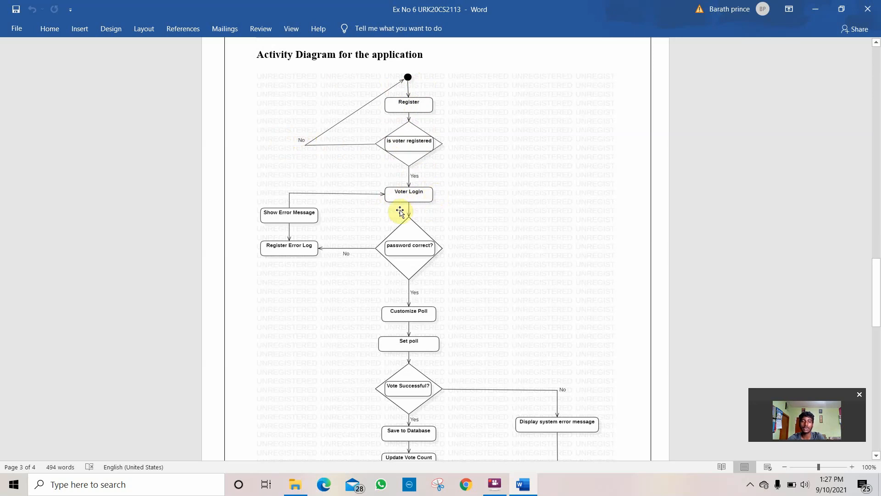
mouse_move(414, 263)
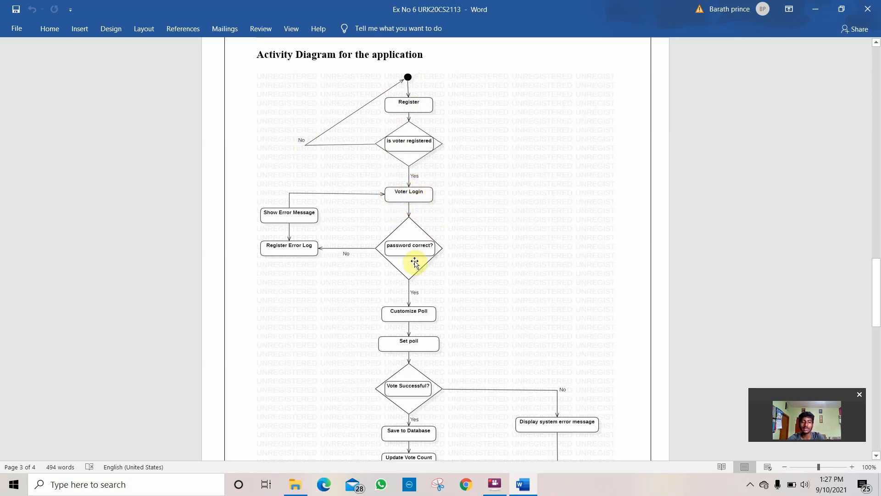
mouse_move(398, 266)
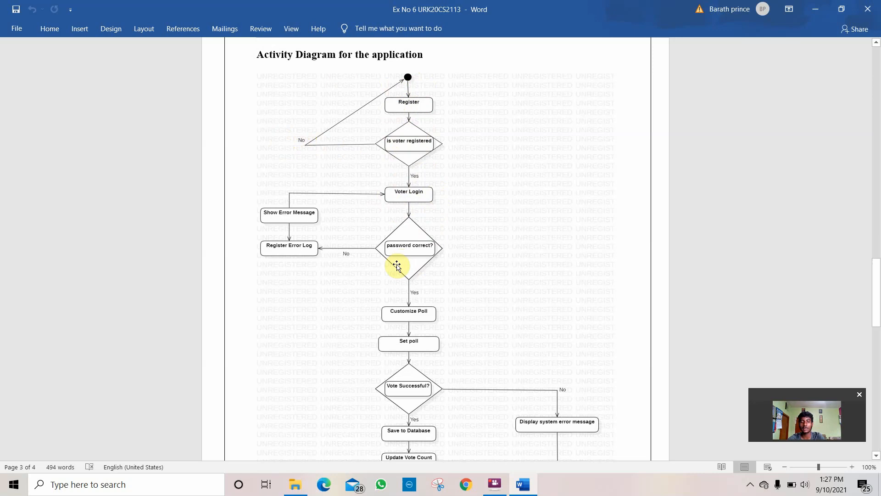
mouse_move(390, 163)
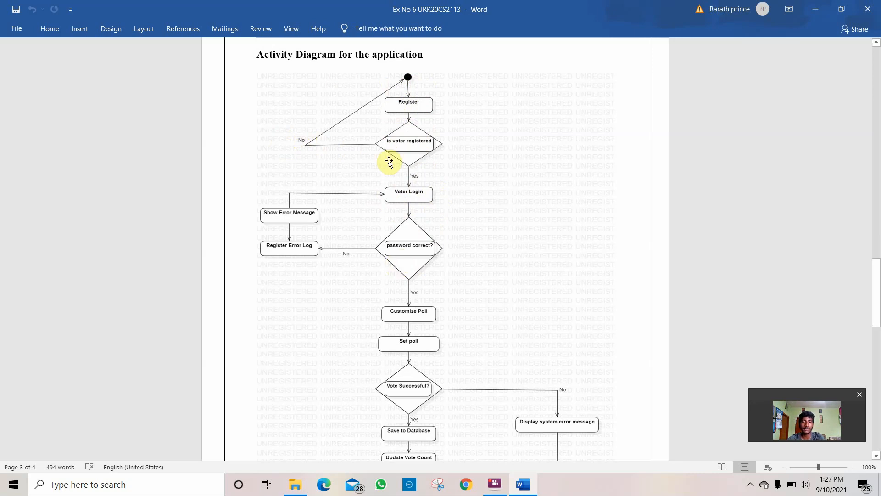
mouse_move(419, 100)
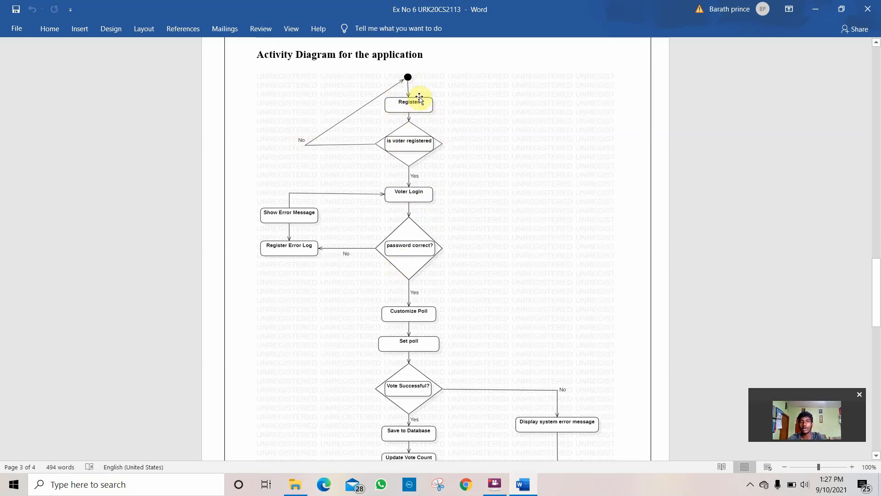
mouse_move(436, 251)
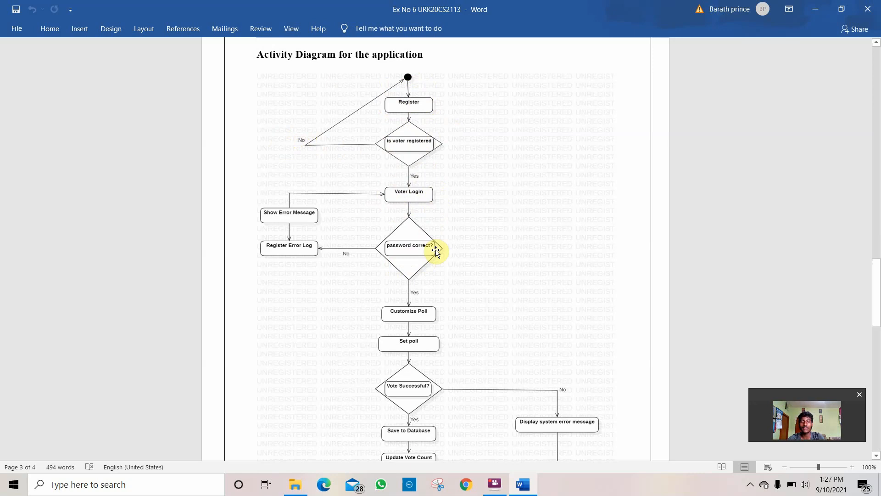
mouse_move(402, 266)
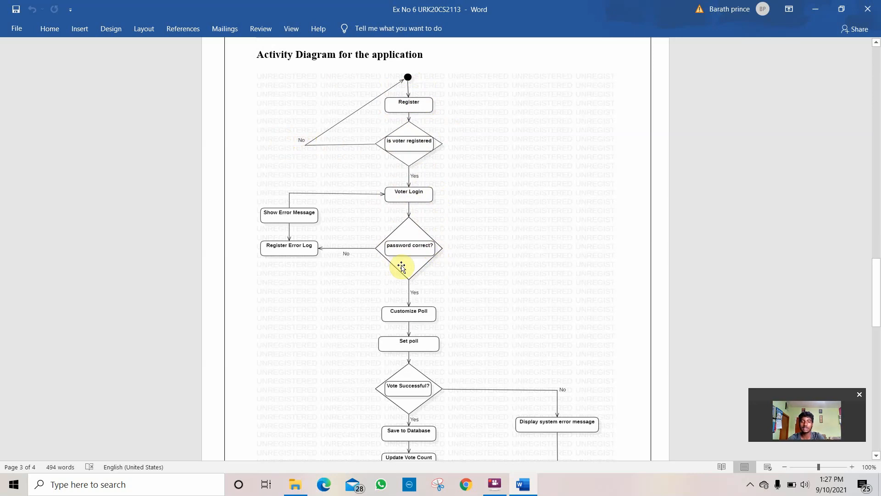
mouse_move(436, 296)
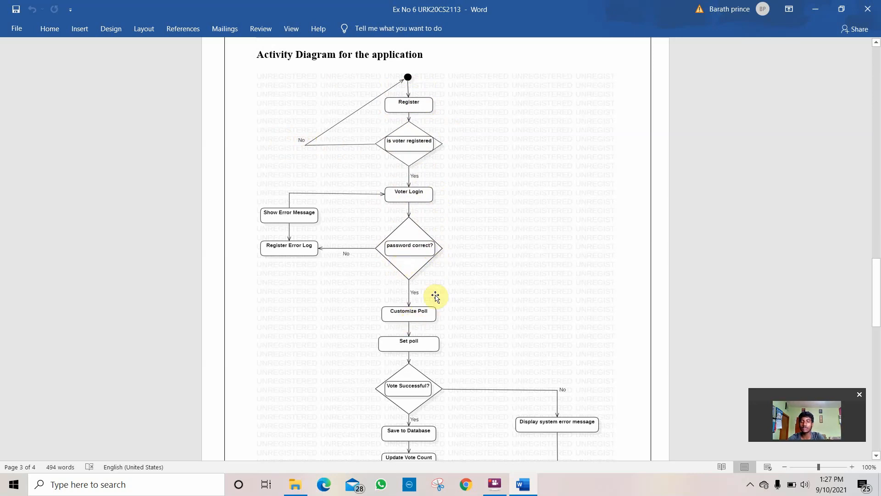
mouse_move(381, 283)
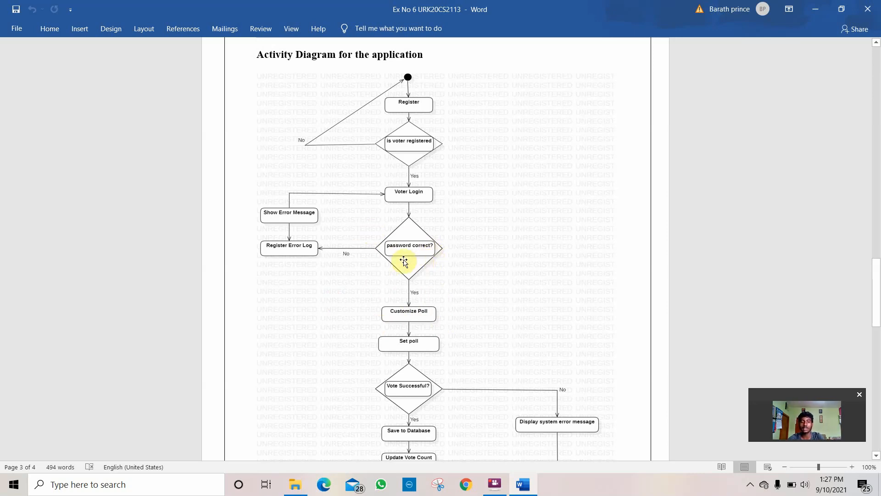
mouse_move(368, 259)
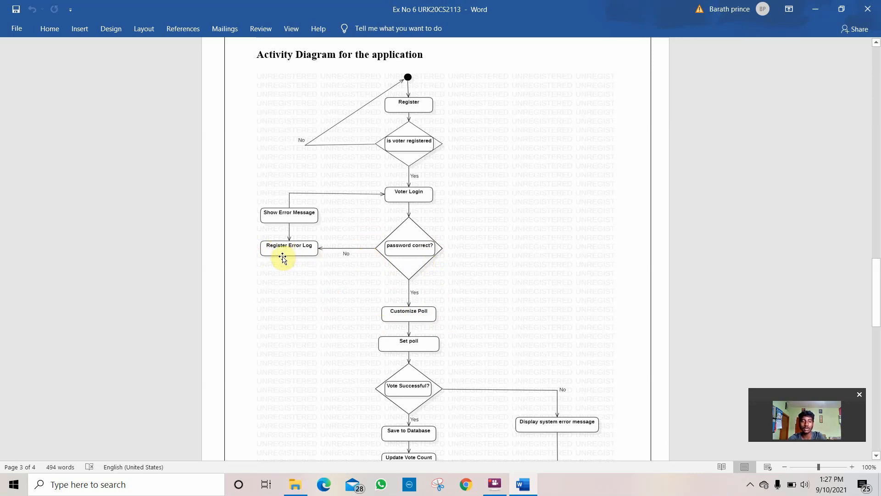
mouse_move(288, 220)
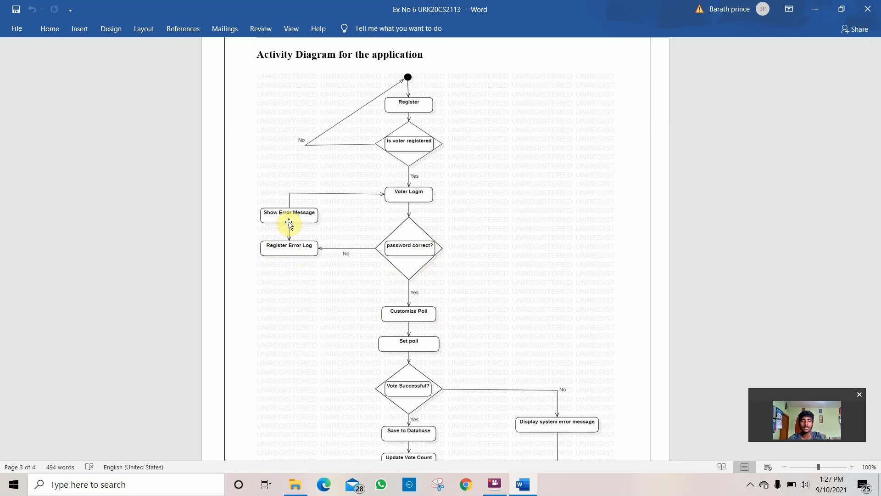
mouse_move(288, 198)
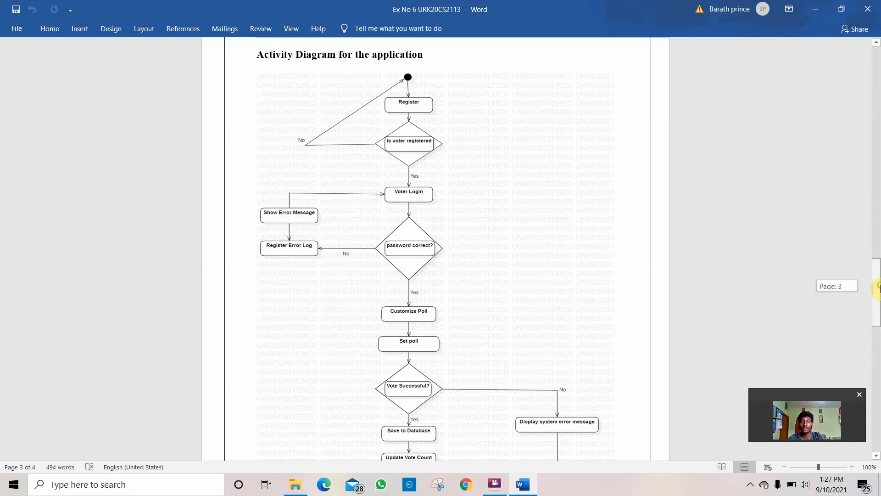
scroll("down", 3)
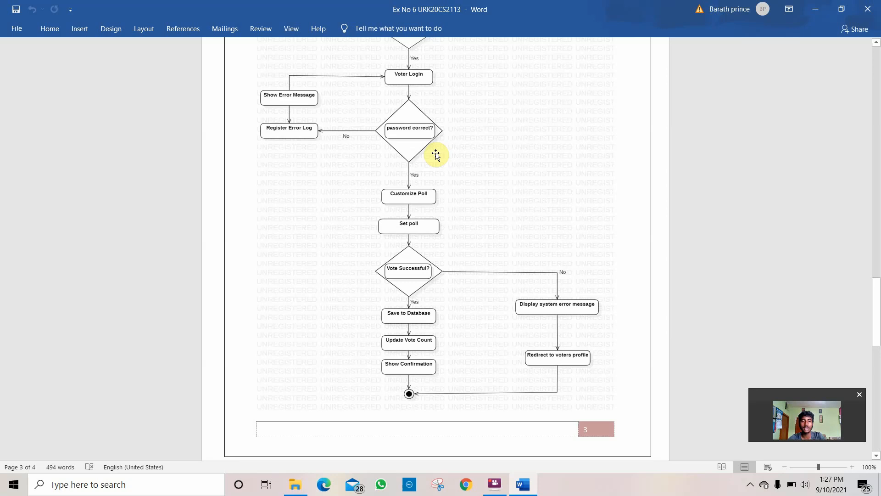
mouse_move(422, 145)
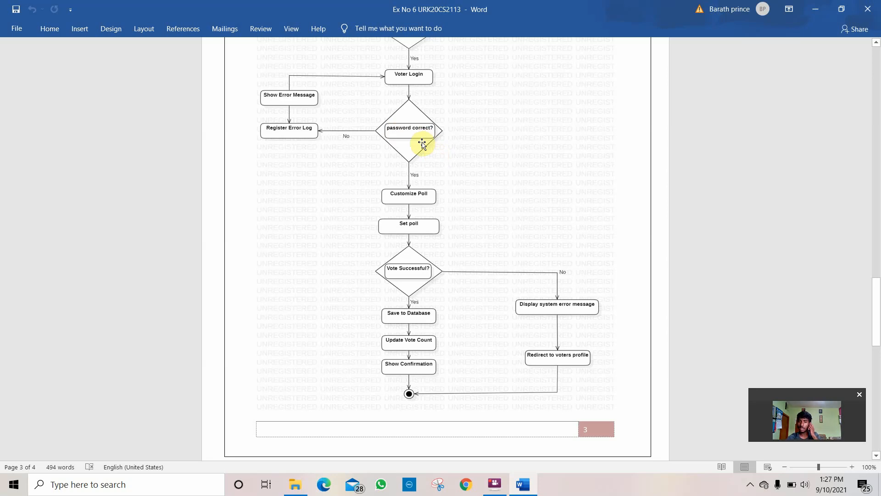
mouse_move(433, 200)
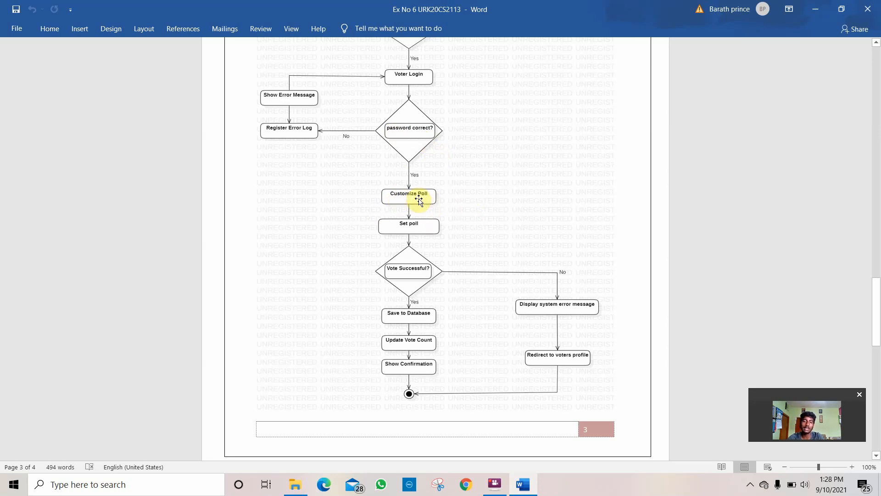
mouse_move(403, 225)
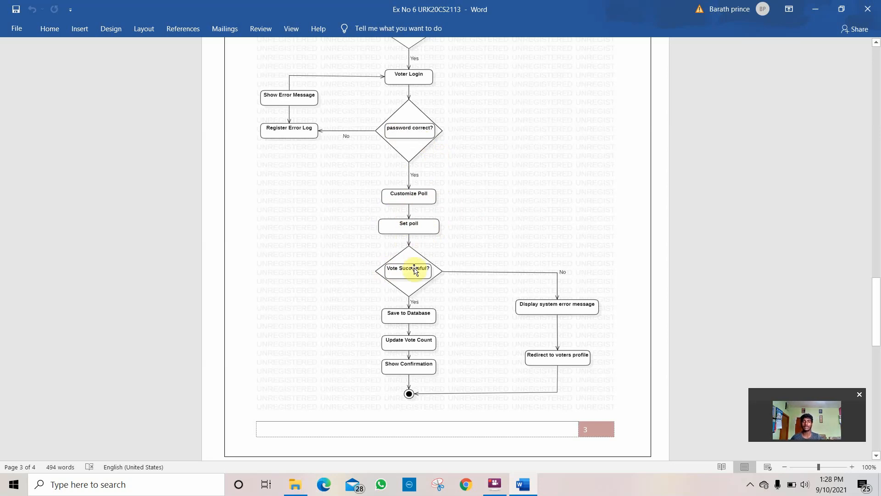
mouse_move(430, 245)
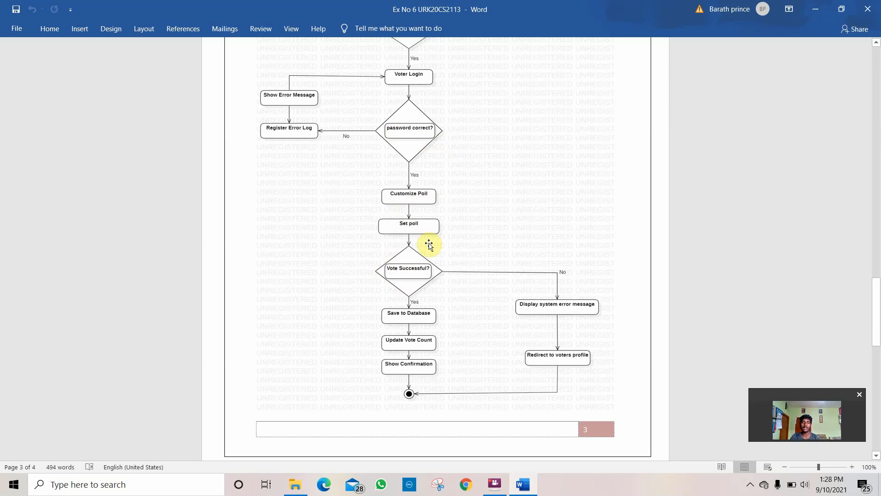
mouse_move(409, 291)
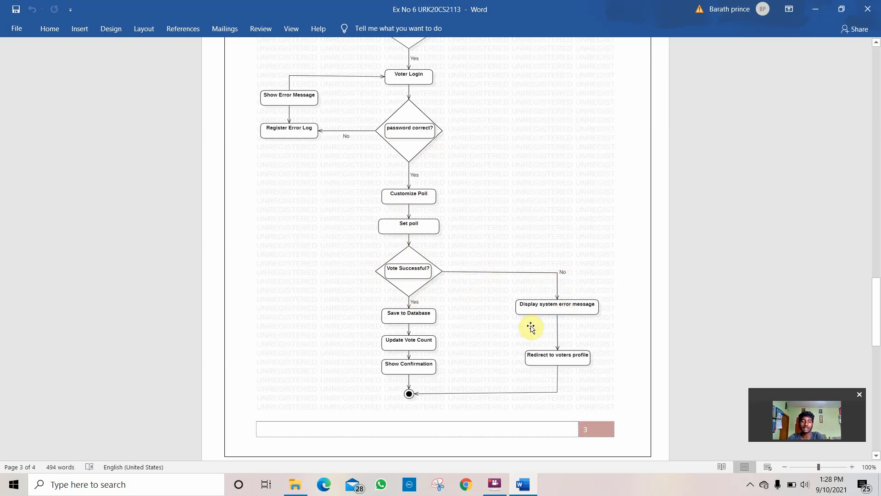
mouse_move(528, 326)
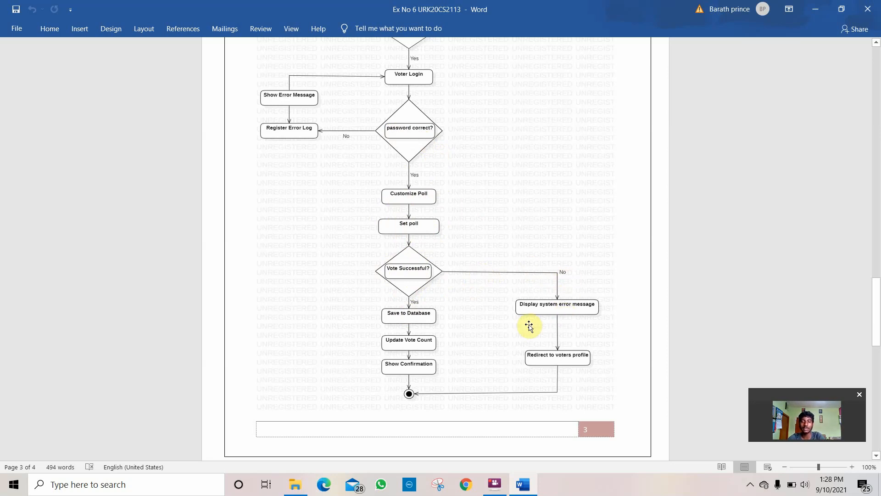
mouse_move(537, 321)
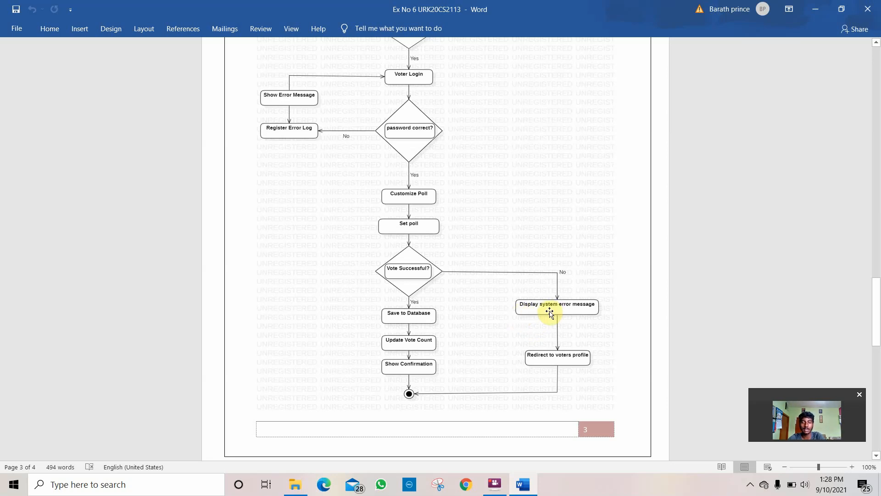
mouse_move(601, 312)
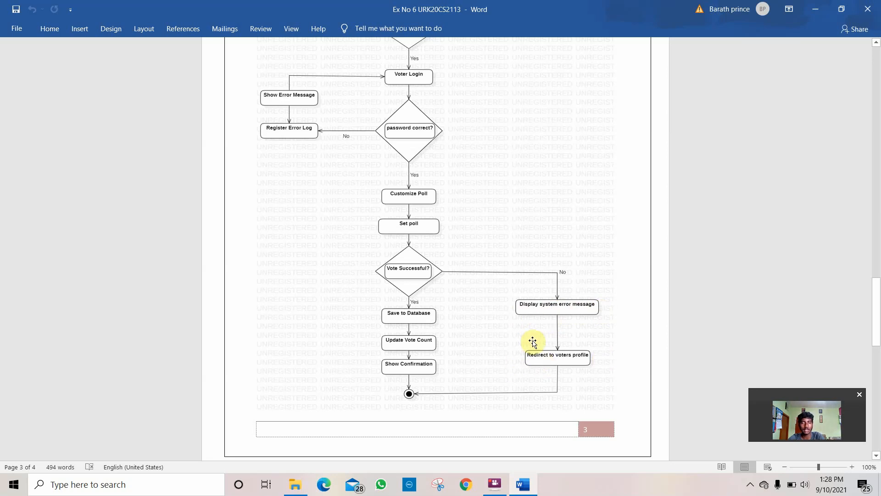
mouse_move(561, 321)
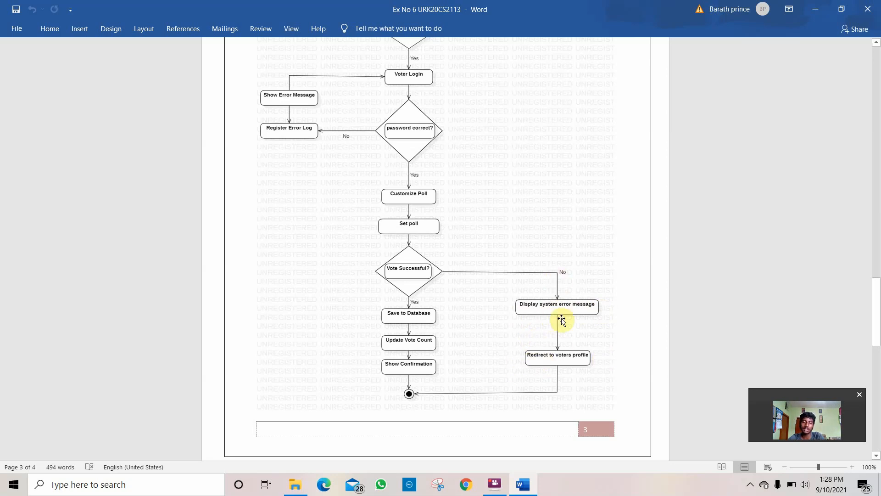
mouse_move(425, 281)
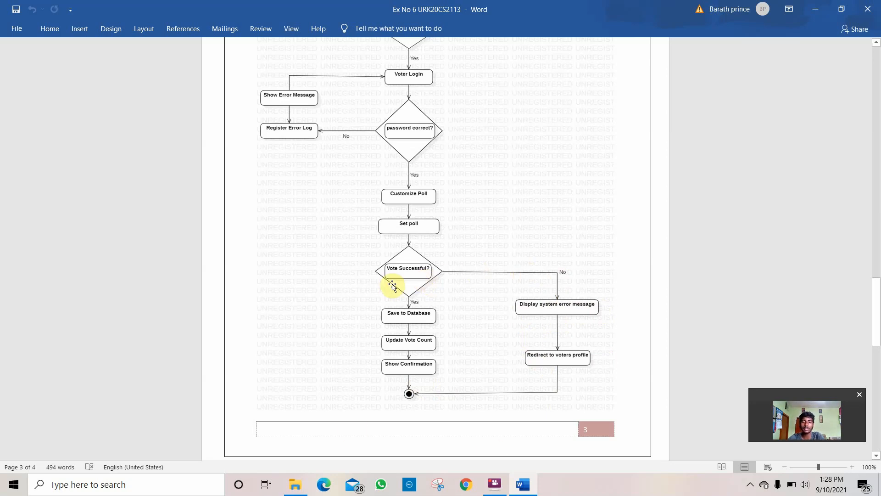
mouse_move(399, 394)
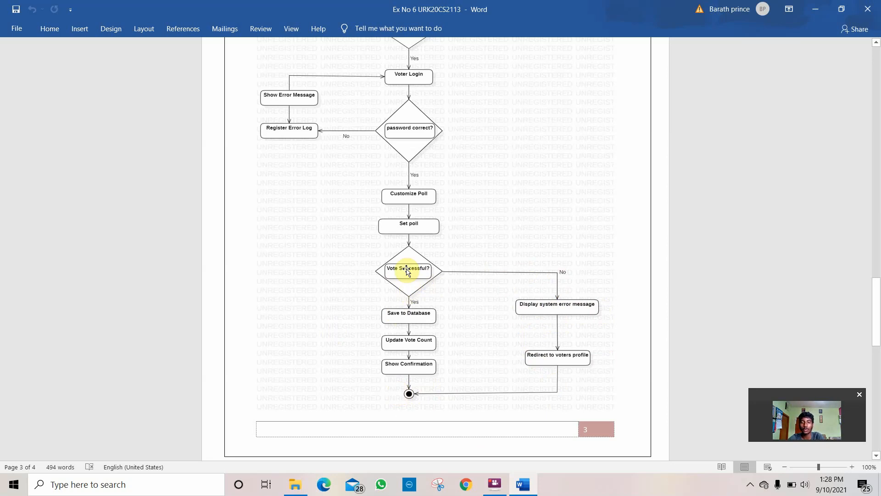
mouse_move(409, 322)
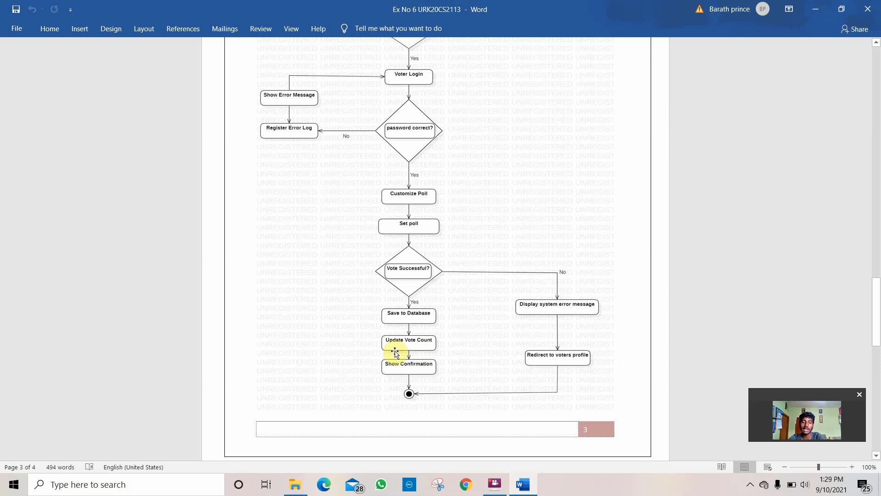
mouse_move(388, 373)
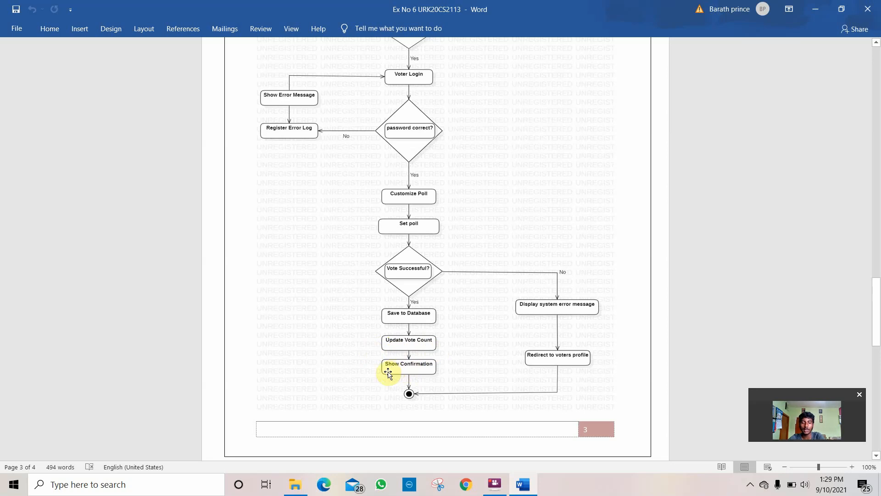
mouse_move(450, 382)
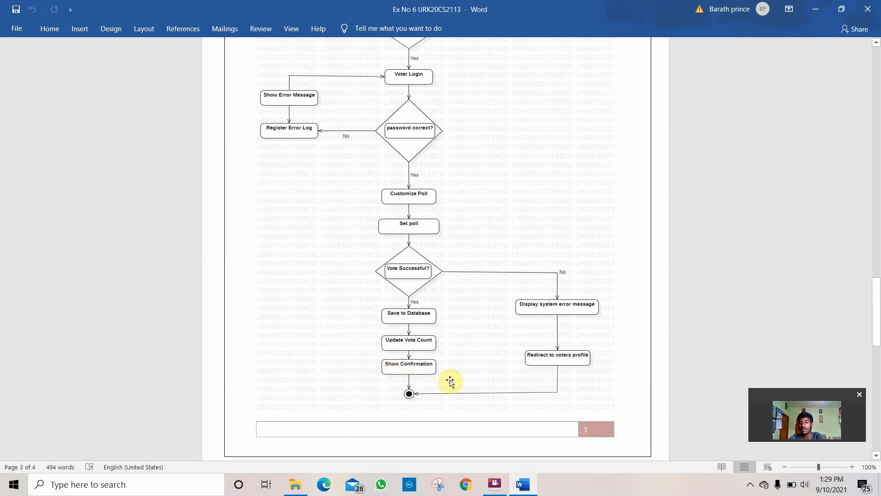
mouse_move(409, 270)
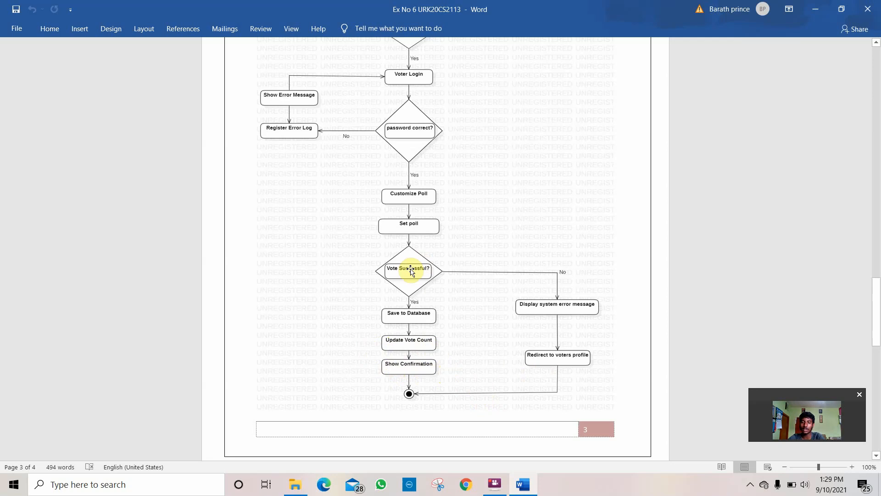
mouse_move(419, 298)
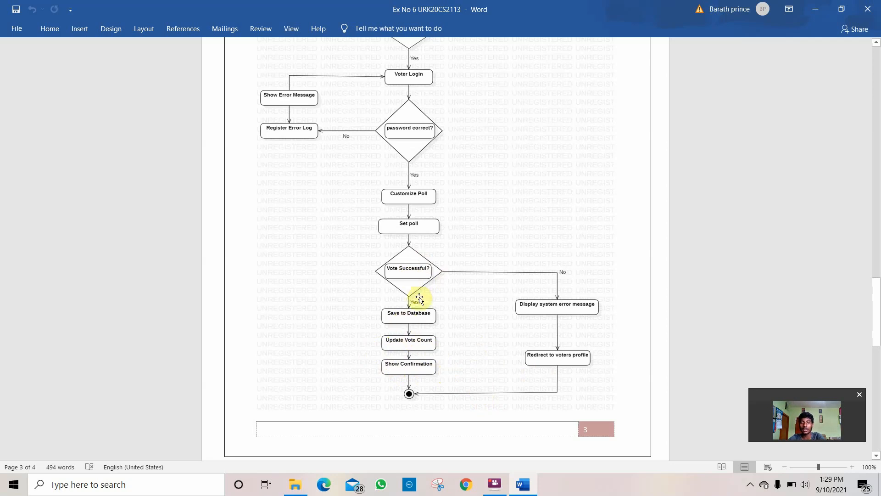
mouse_move(417, 283)
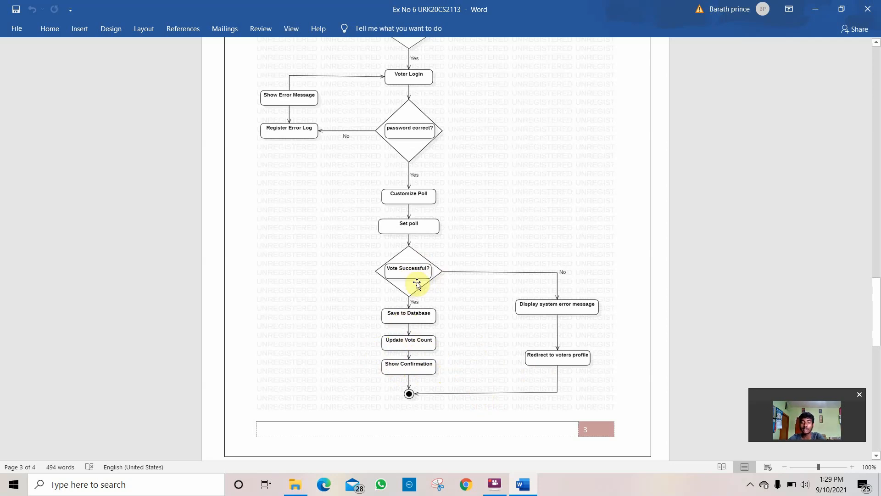
mouse_move(397, 327)
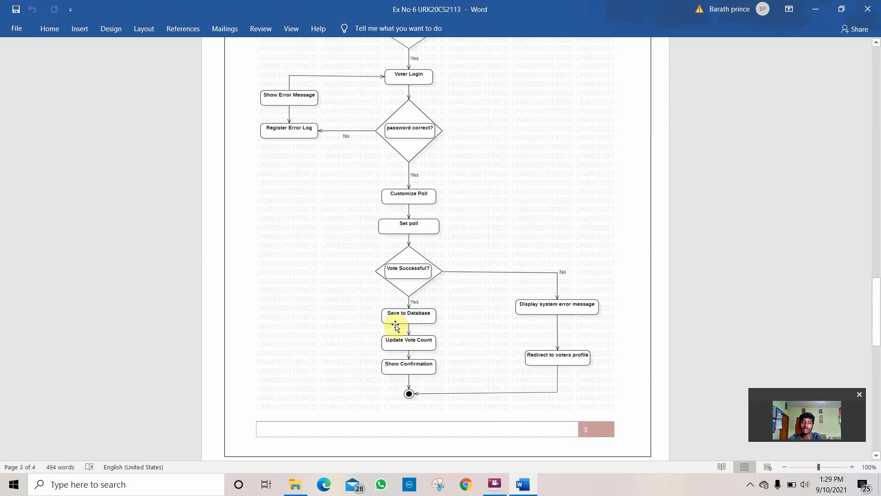
mouse_move(399, 381)
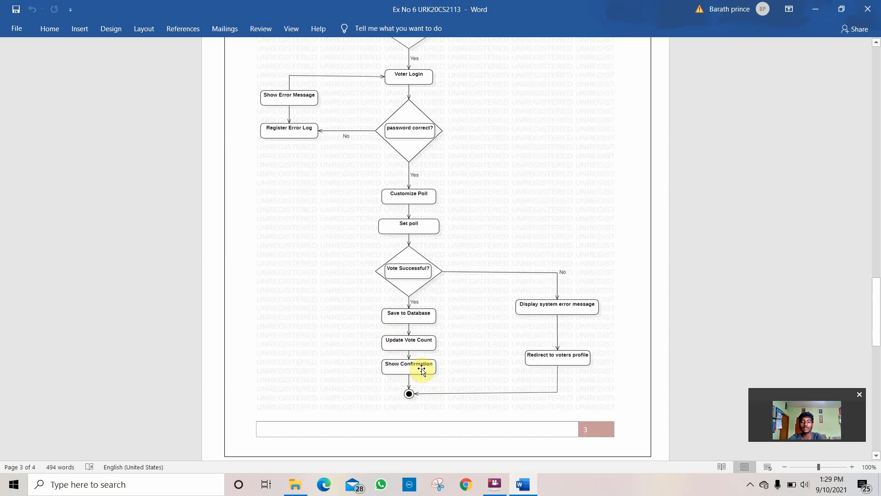
mouse_move(752, 340)
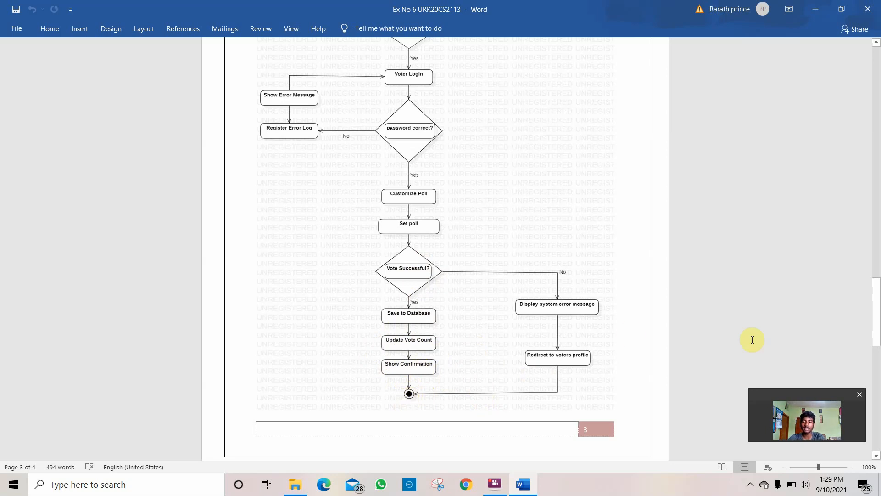
- Scroll past the page 3 diagram to page 4's Result statement
scroll("down", 3)
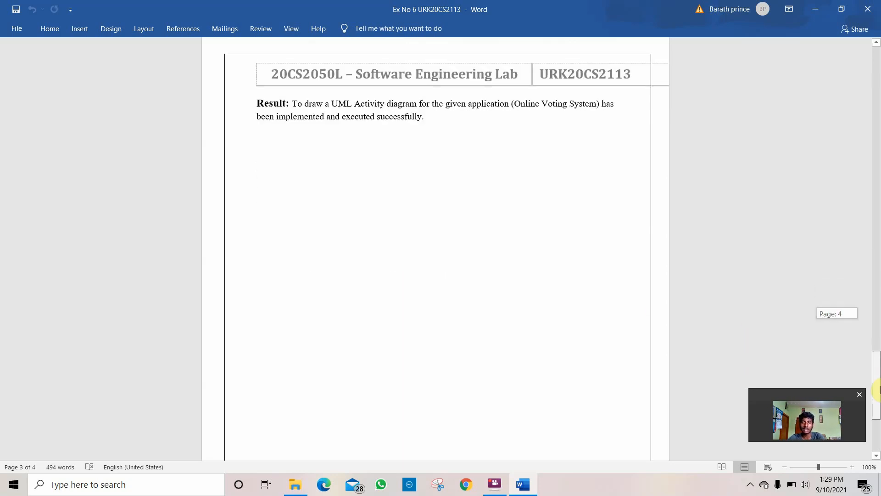